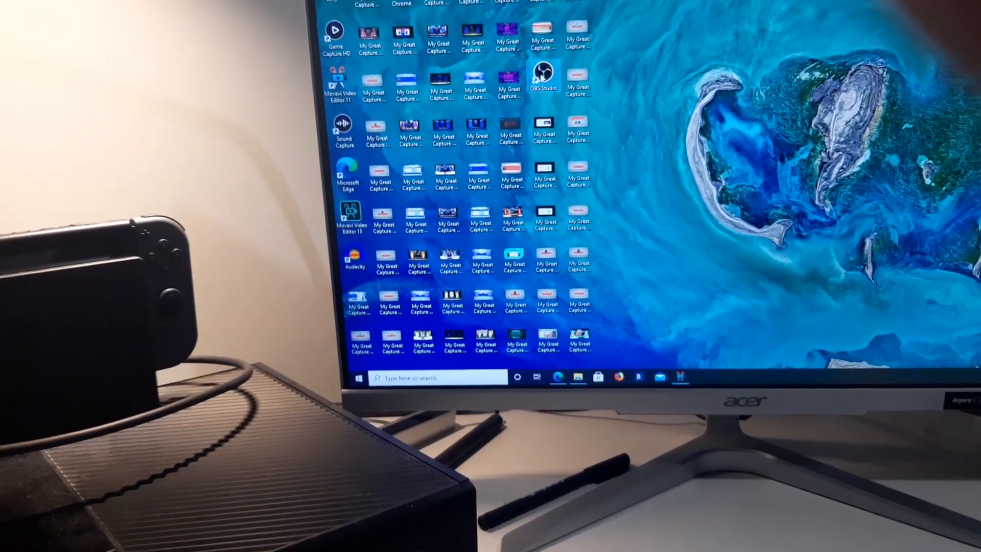
# - Launch OBS Studio from its desktop shortcut, showing scenes, sources and audio mixer with an empty preview
pyautogui.doubleClick(543, 77)
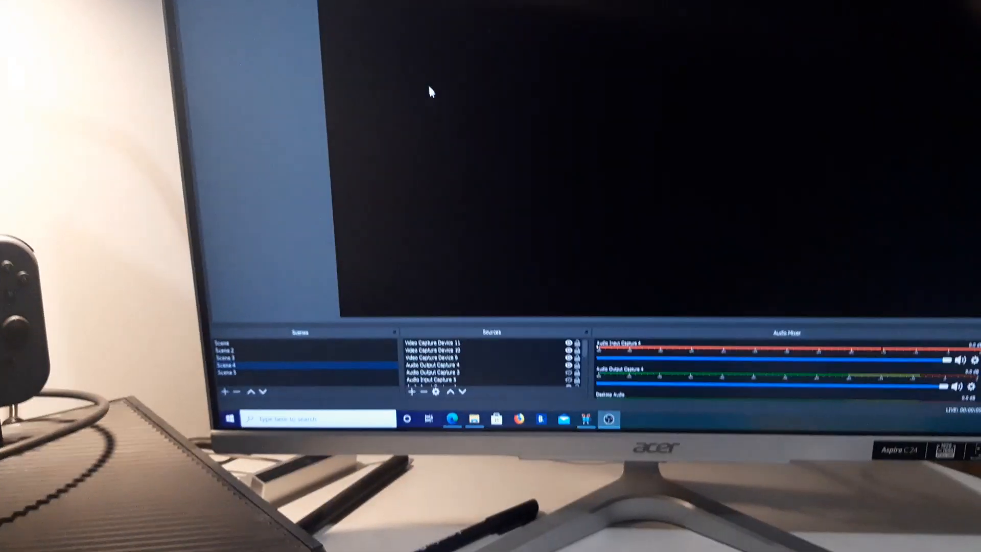